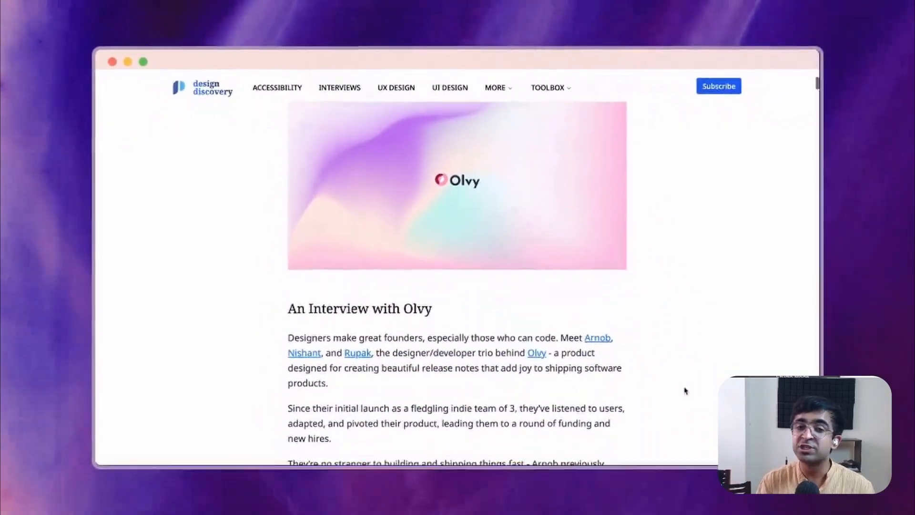
Scroll the Figma Components library to the June 2021 calendar card and copy it to the clipboard.
scroll("down", 3)
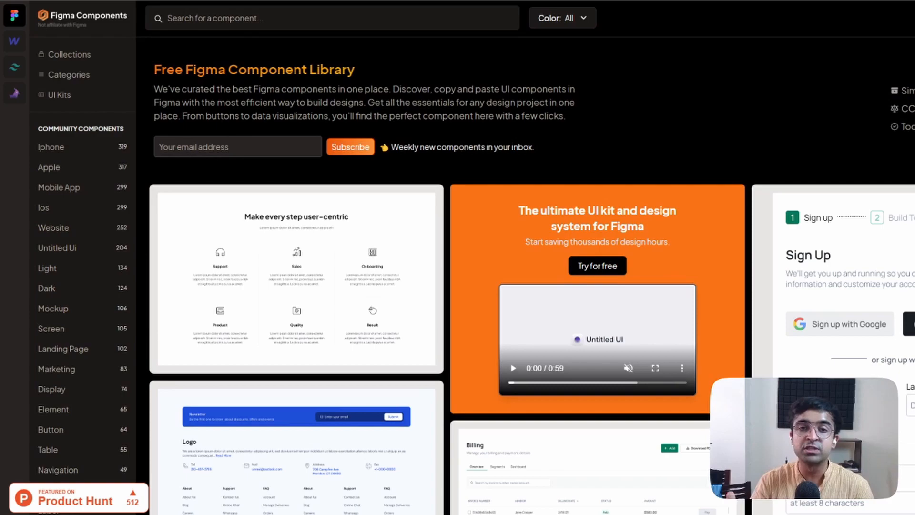
scroll("down", 3)
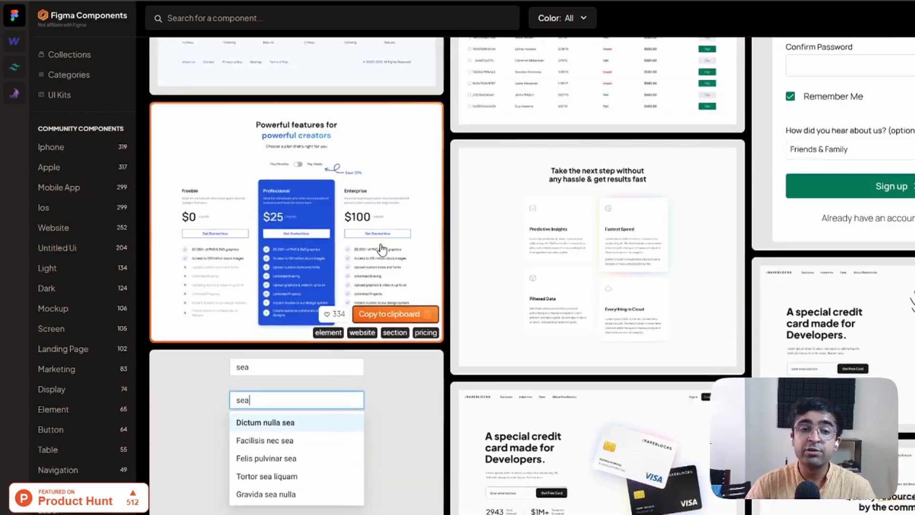
scroll("down", 3)
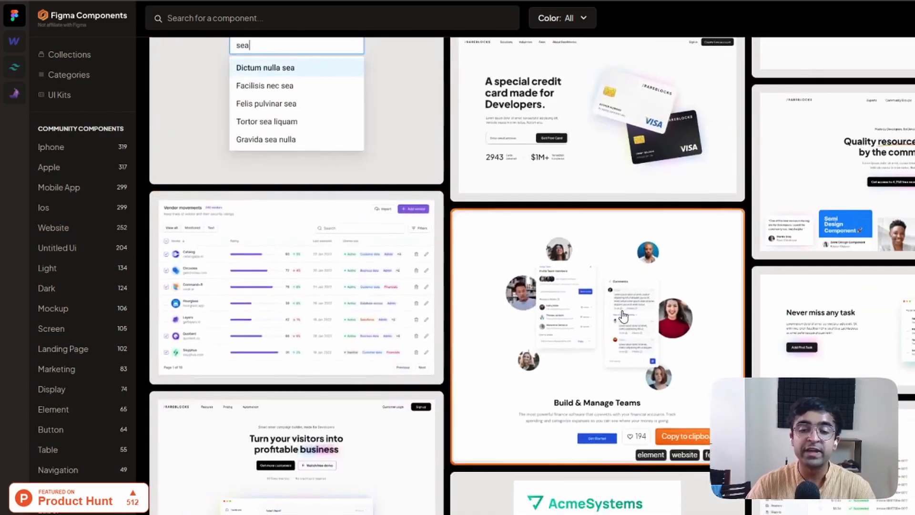
scroll("down", 3)
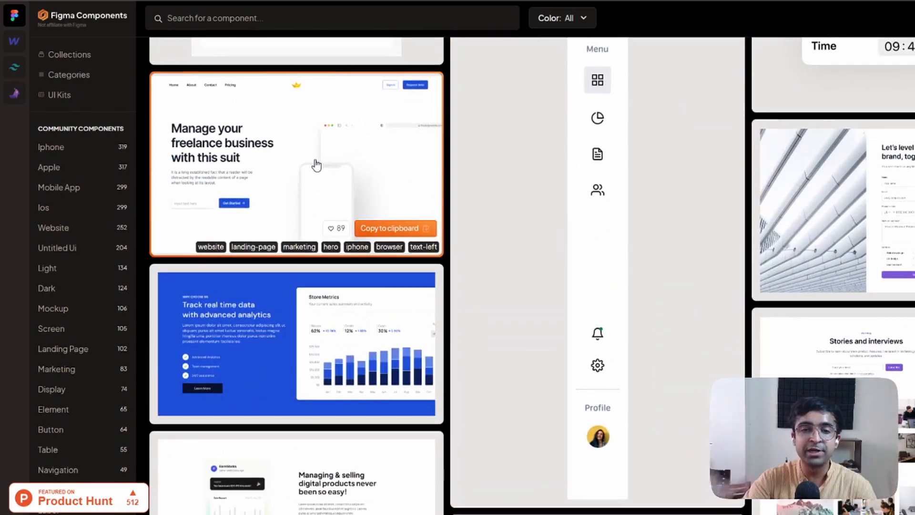
scroll("down", 3)
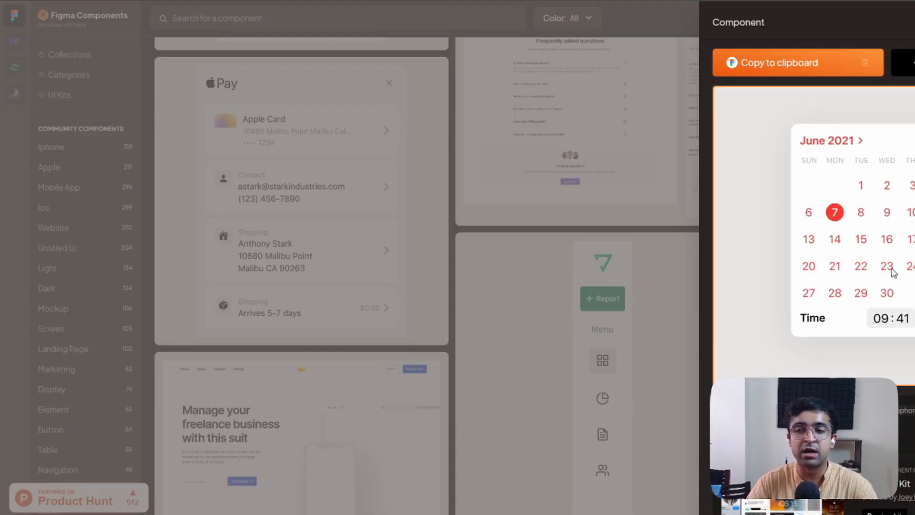
left_click(797, 63)
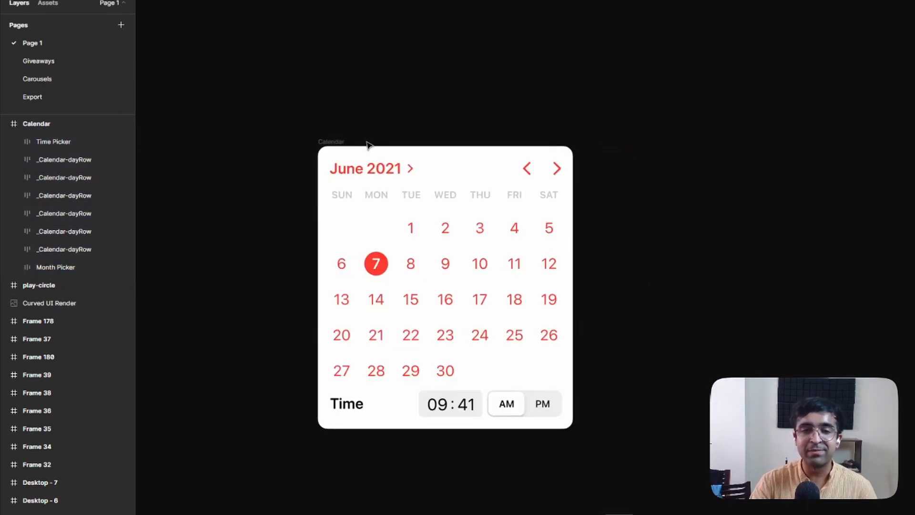
mouse_move(290, 75)
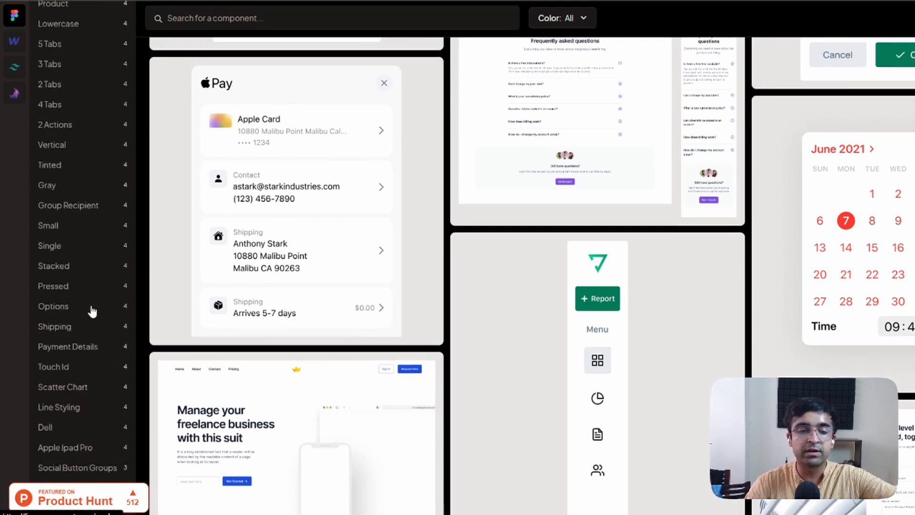
Browse the Ios, Screen and Landing Page collections, then switch to the Flowponent Webflow library.
scroll("down", 3)
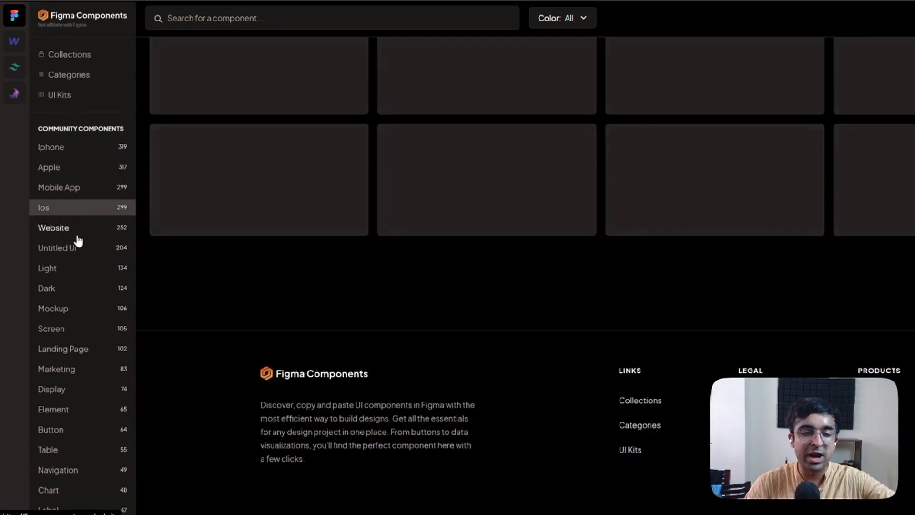
left_click(43, 207)
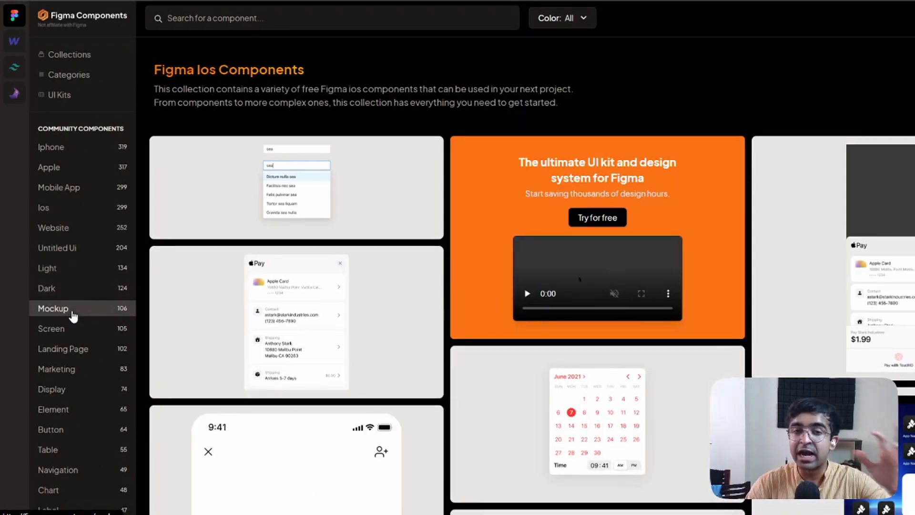
left_click(50, 329)
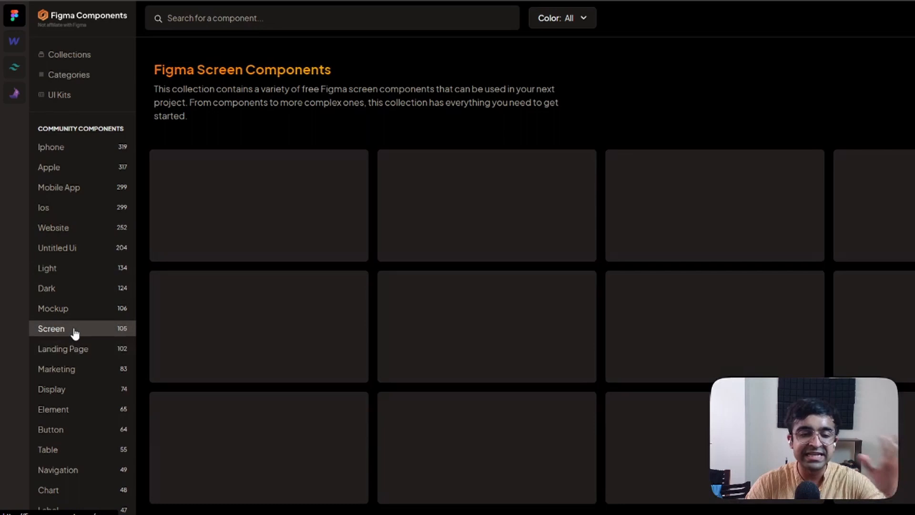
left_click(63, 349)
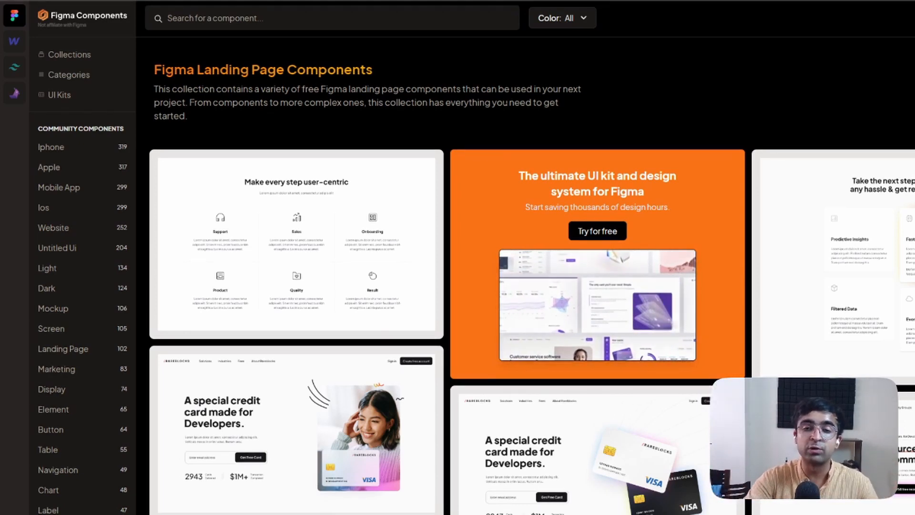
left_click(69, 74)
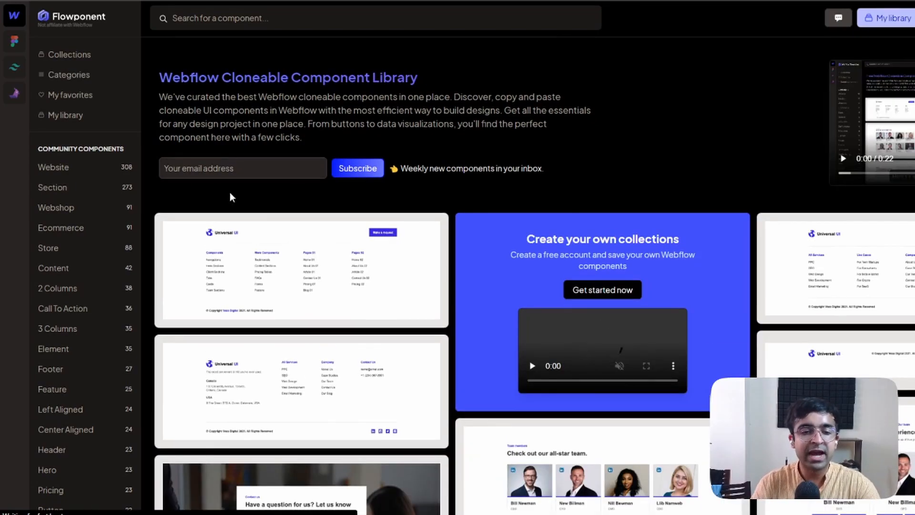
scroll("down", 3)
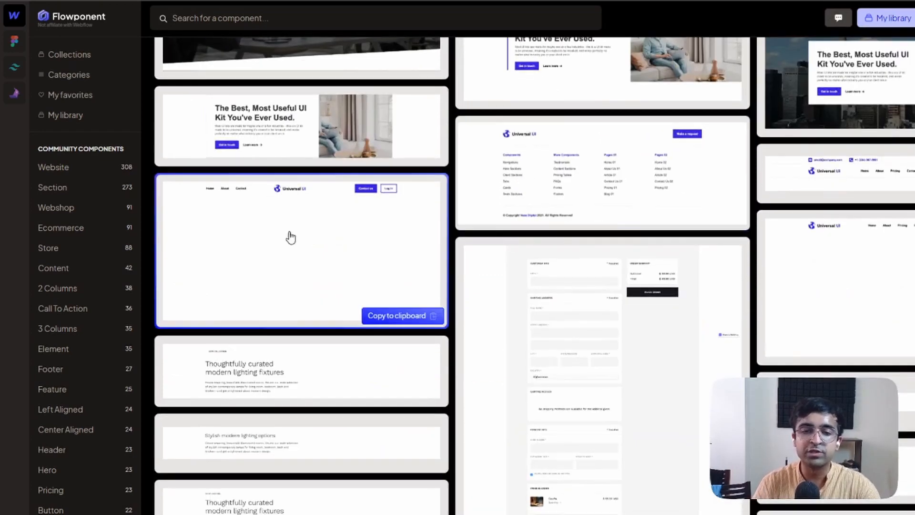
mouse_move(256, 237)
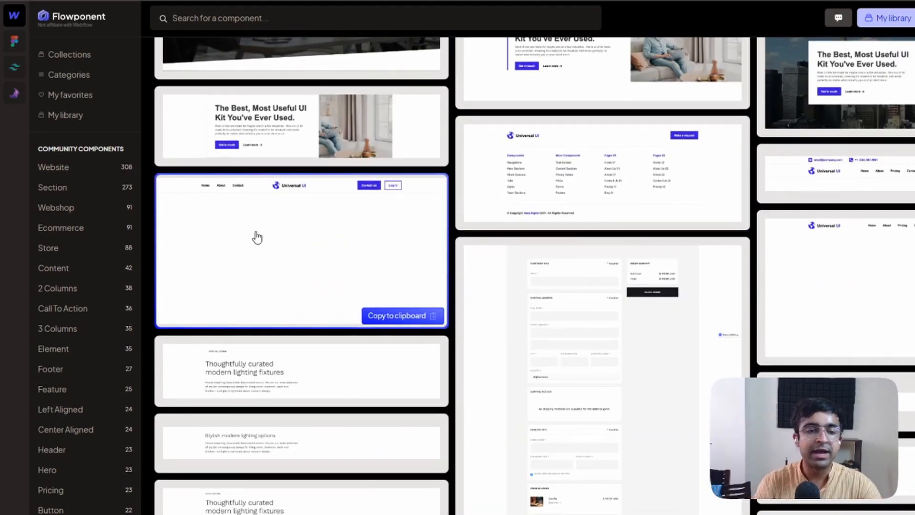
scroll("up", 3)
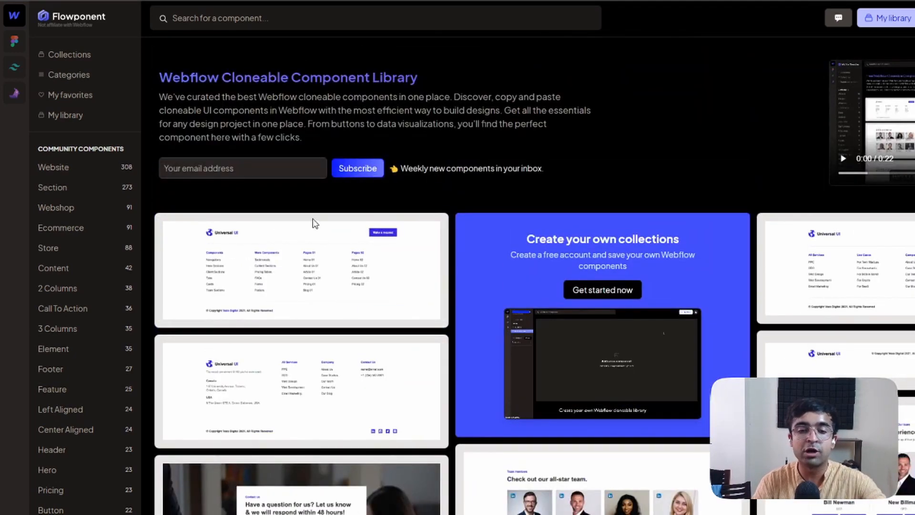
scroll("down", 3)
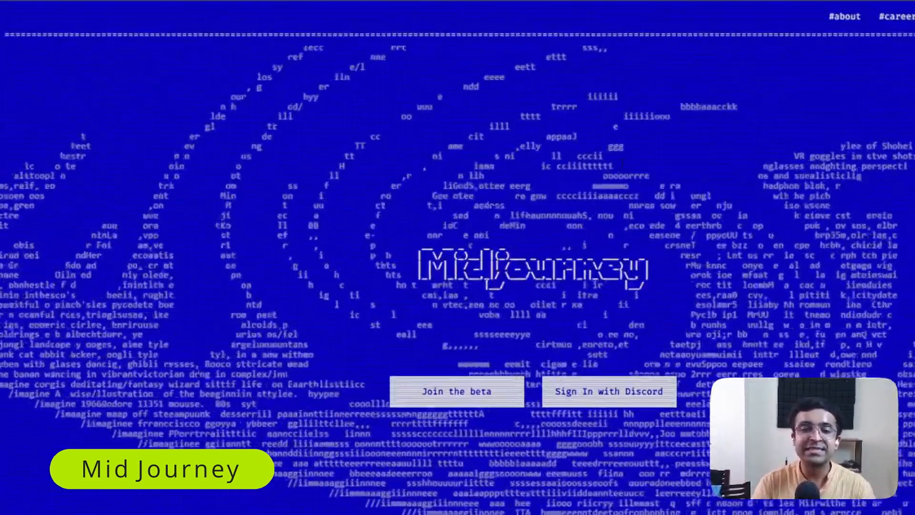
Jump to Midjourney's #about section and scroll through the lab, executives and advisors.
left_click(844, 16)
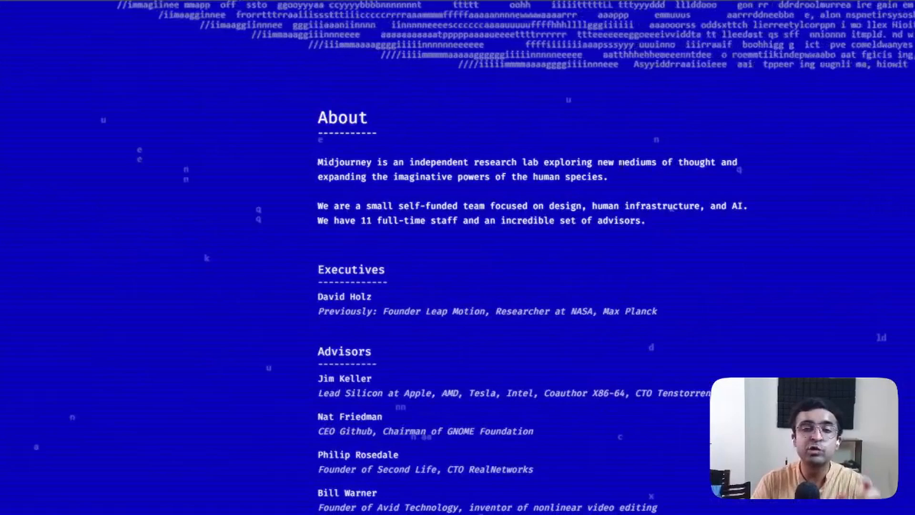
scroll("down", 3)
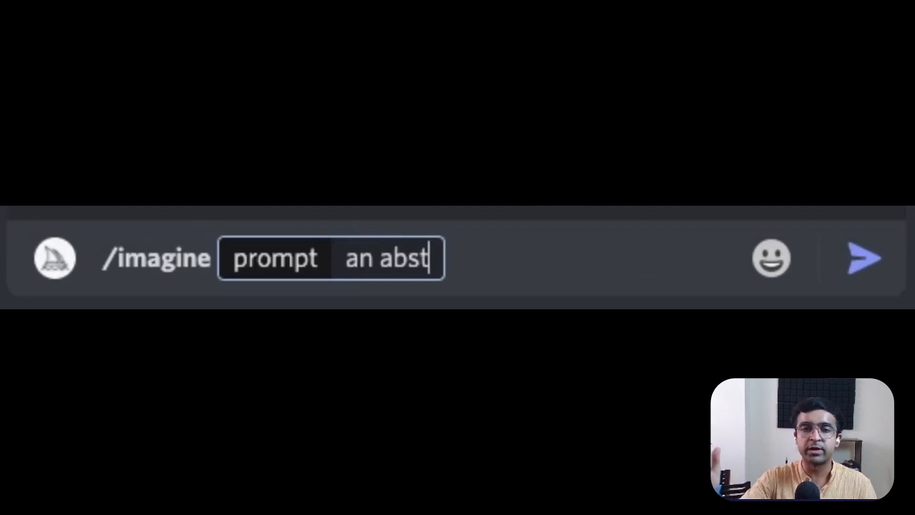
Finish the /imagine prompt as 'an abstract field of daisies' in the Discord message box.
type("ract field of d")
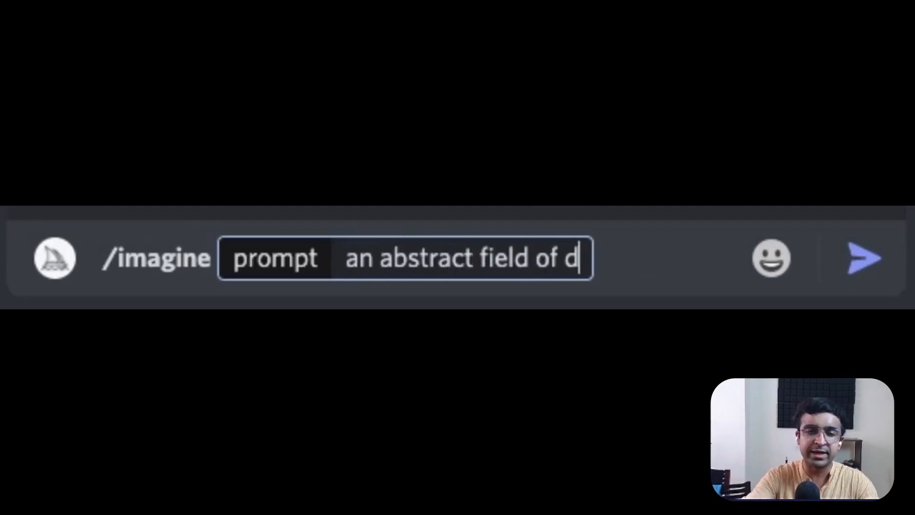
type("aisies")
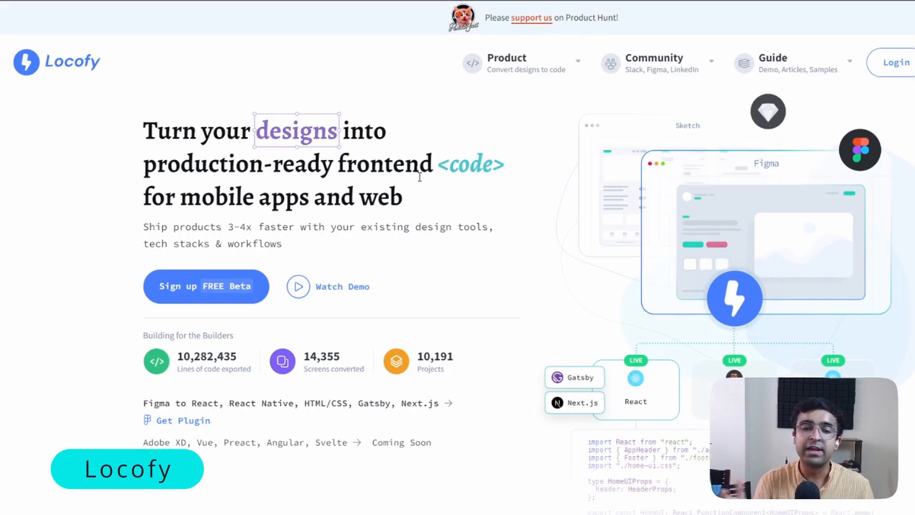
mouse_move(418, 242)
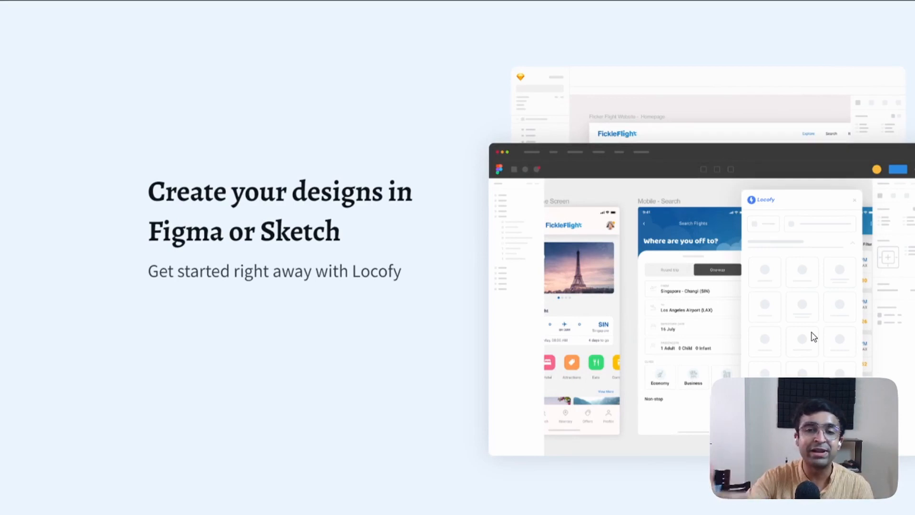
mouse_move(538, 304)
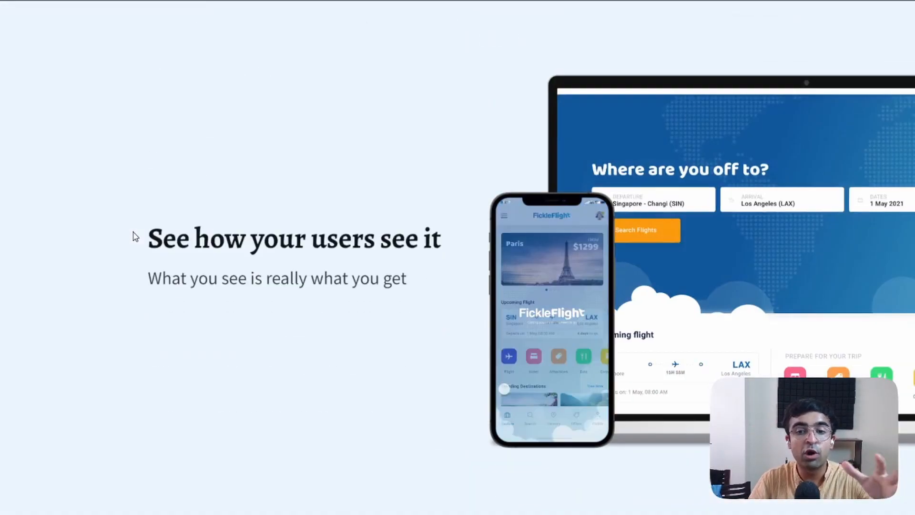
Scroll Locofy to the exportable React Native frontend code section and enter the Showcase.
scroll("down", 3)
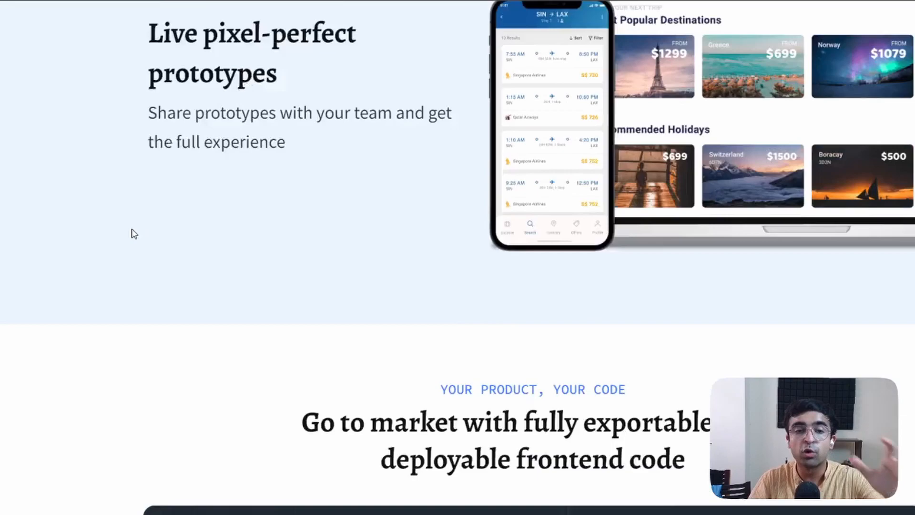
scroll("down", 3)
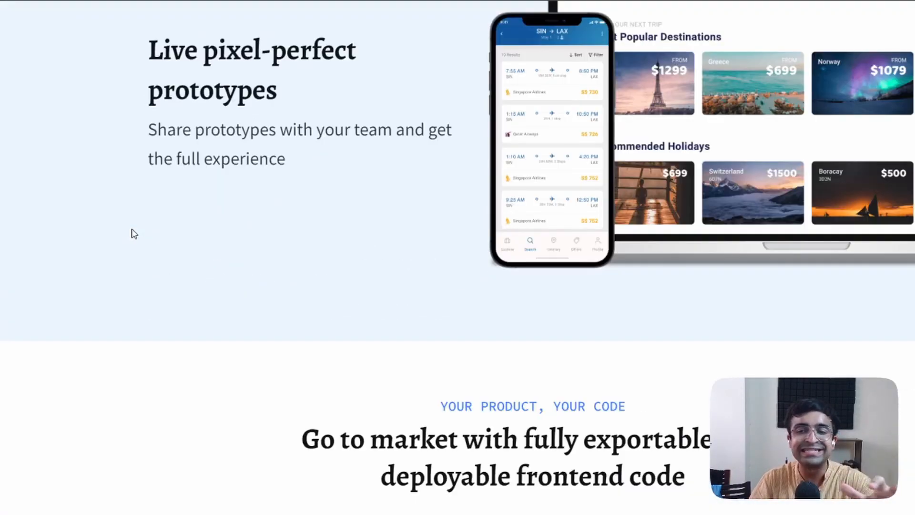
scroll("down", 3)
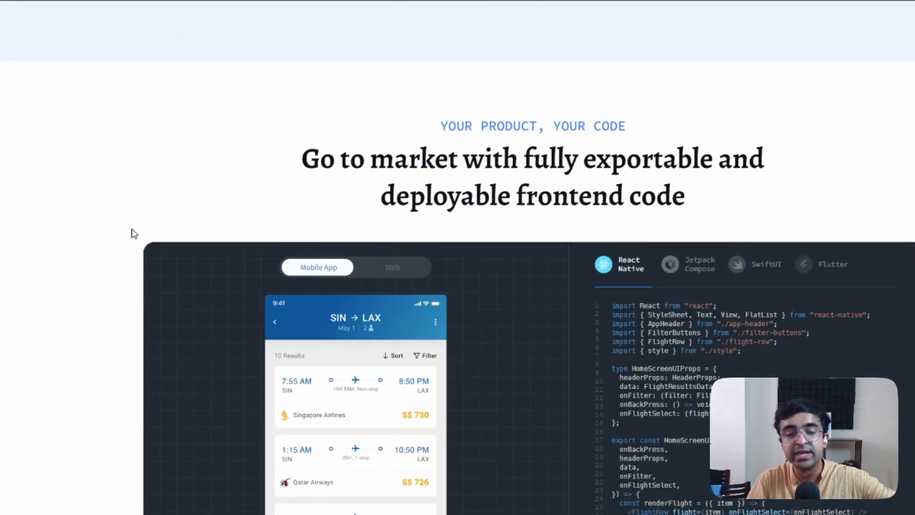
left_click(392, 267)
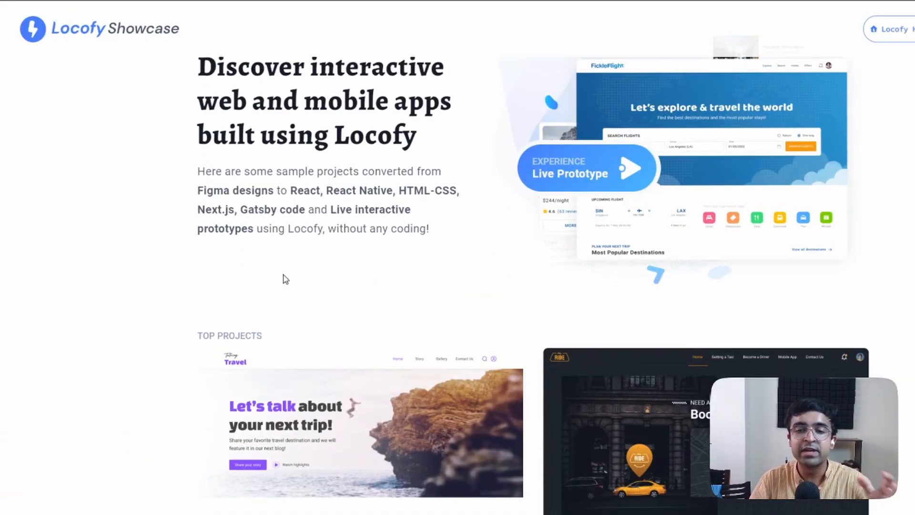
Scroll the Locofy Showcase down to the Talking Travel and MyRide top project cards.
scroll("down", 3)
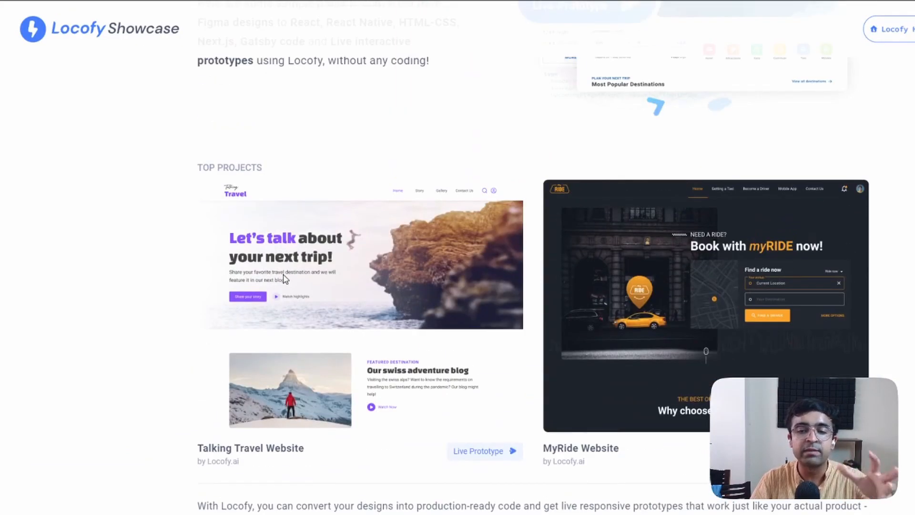
scroll("down", 3)
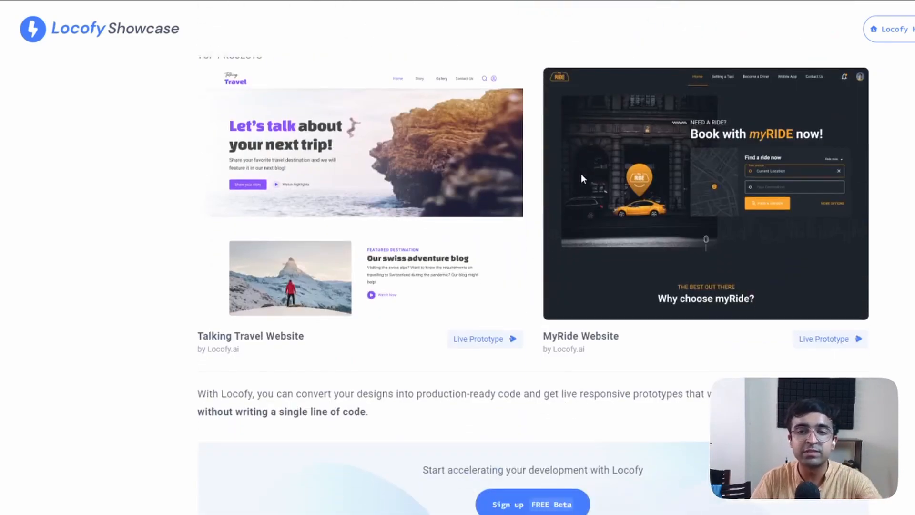
mouse_move(510, 181)
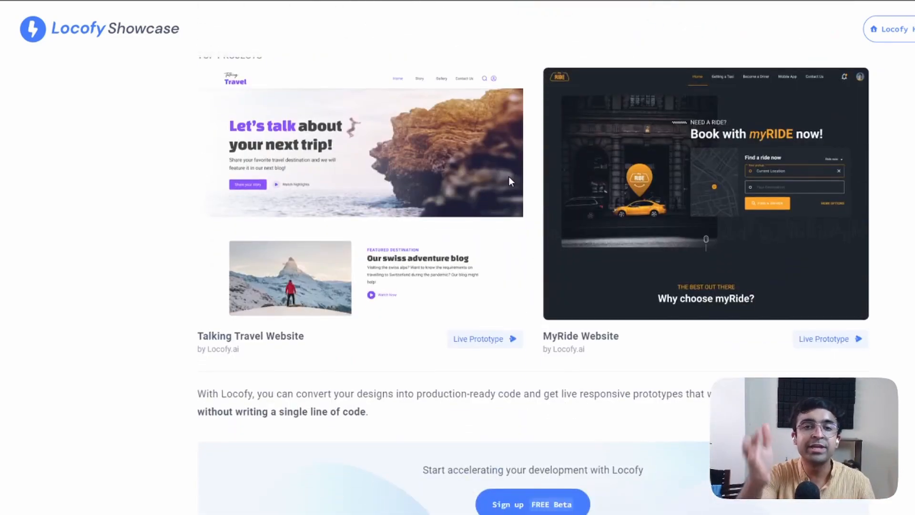
scroll("down", 3)
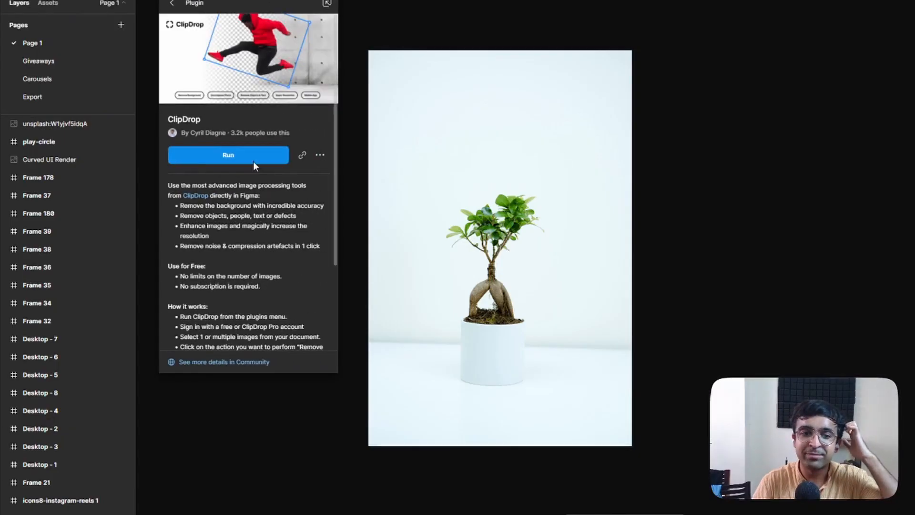
Run the ClipDrop plugin, sign in and start background removal on the bonsai photo.
left_click(228, 155)
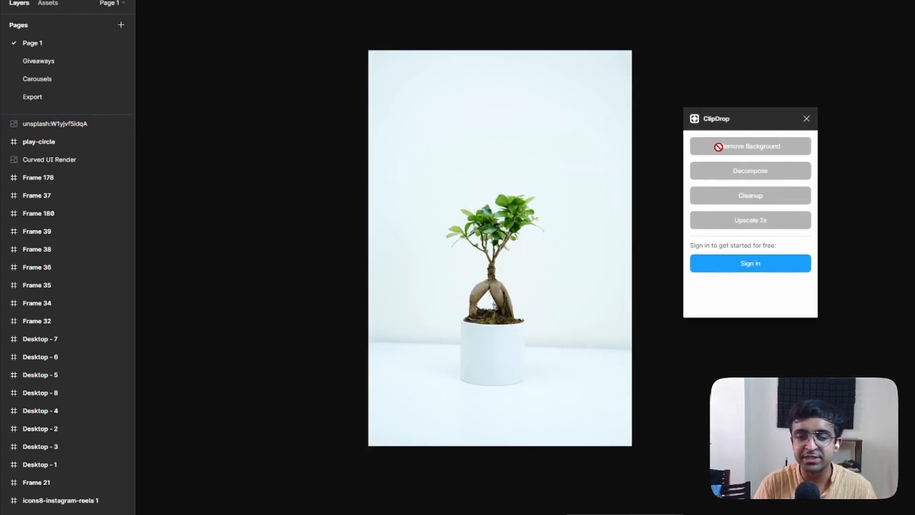
left_click(751, 263)
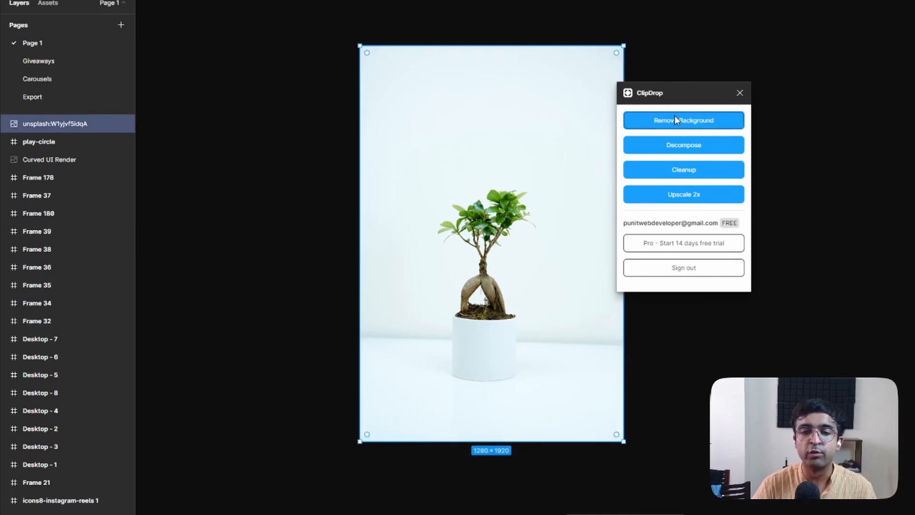
left_click(683, 120)
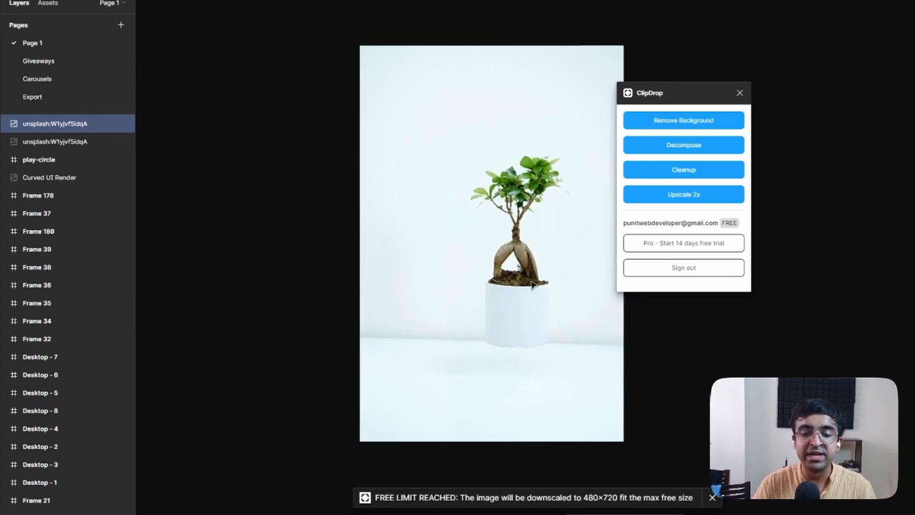
Process the bonsai photo with ClipDrop, reselect it and apply the 2x upscale under the 480×720 free limit.
left_click(530, 261)
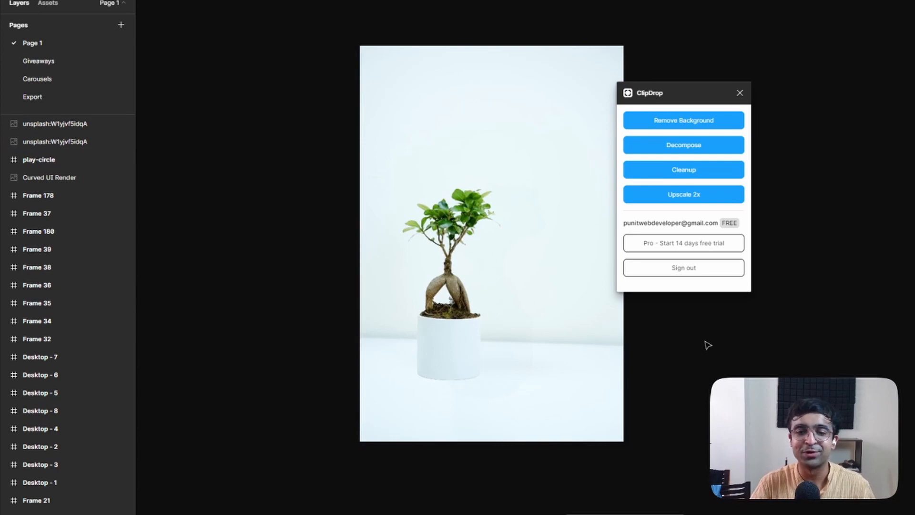
left_click(683, 170)
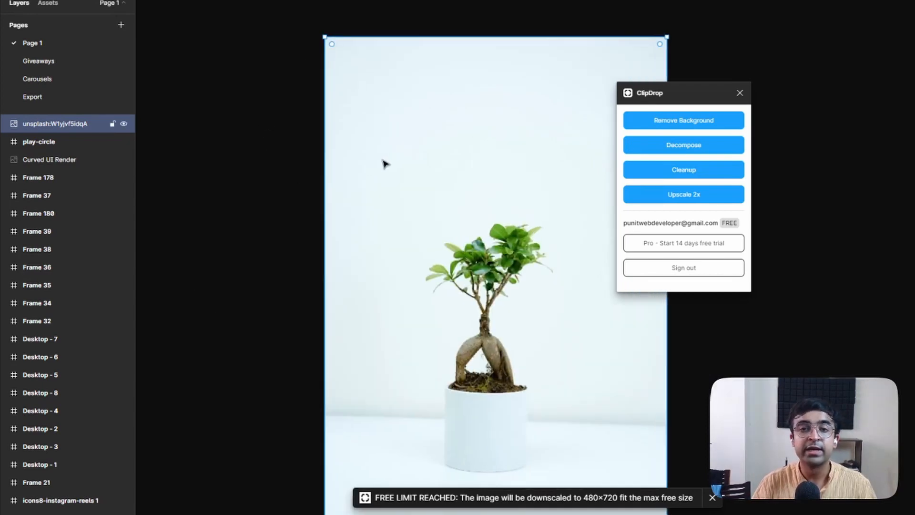
left_click(711, 497)
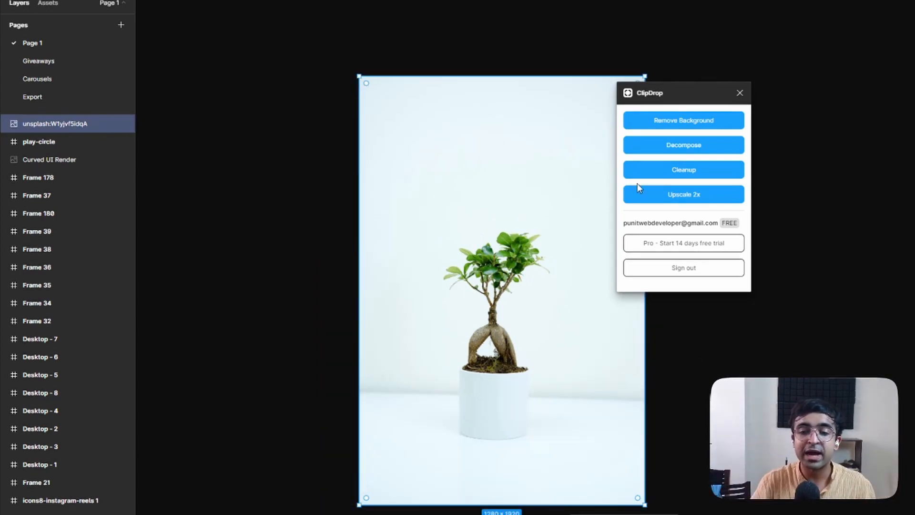
left_click(683, 194)
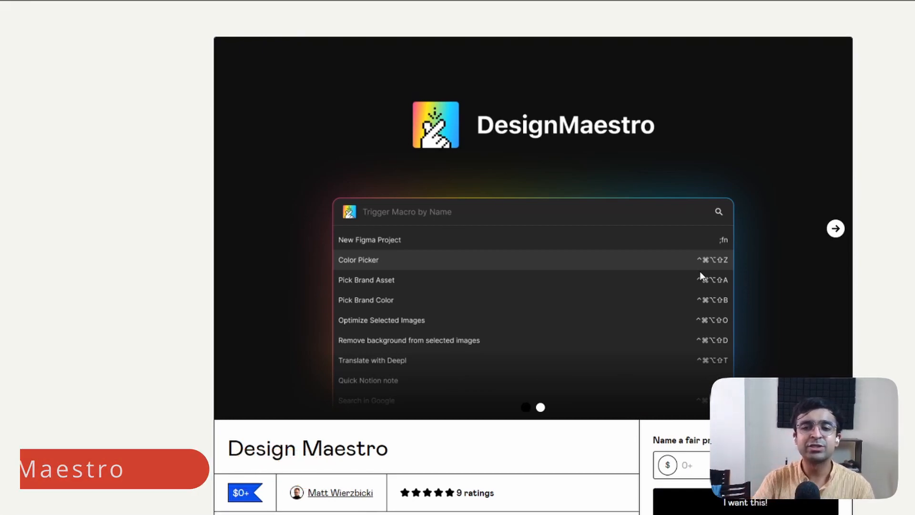
Flip the Design Maestro carousel to the 'Boost your design productivity' slide, back, and forward again.
scroll("down", 3)
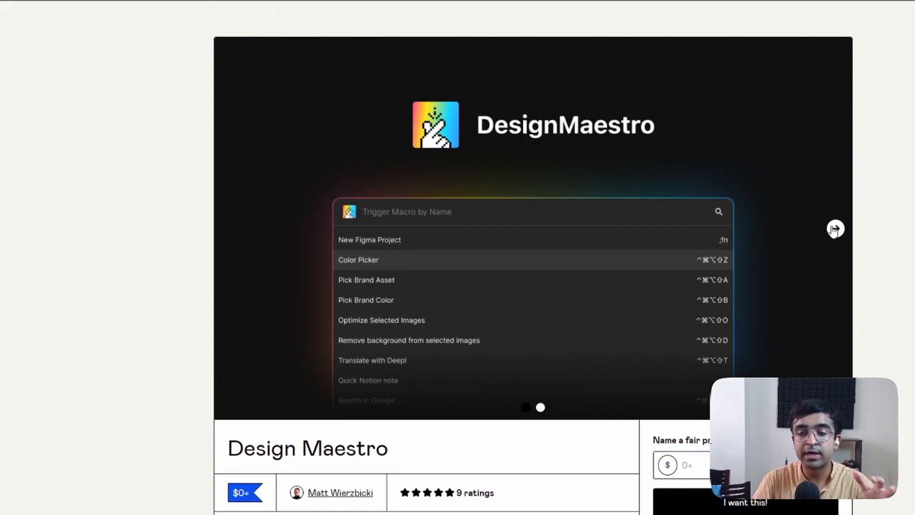
left_click(835, 228)
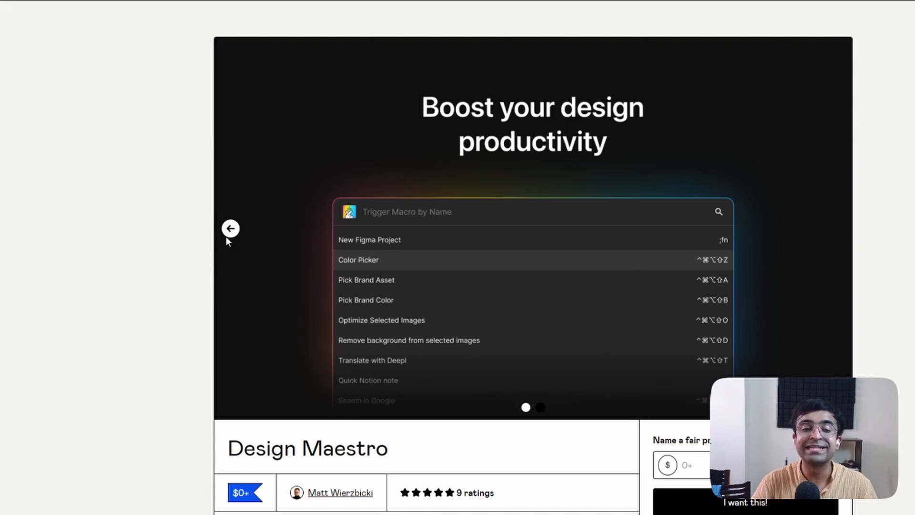
left_click(231, 228)
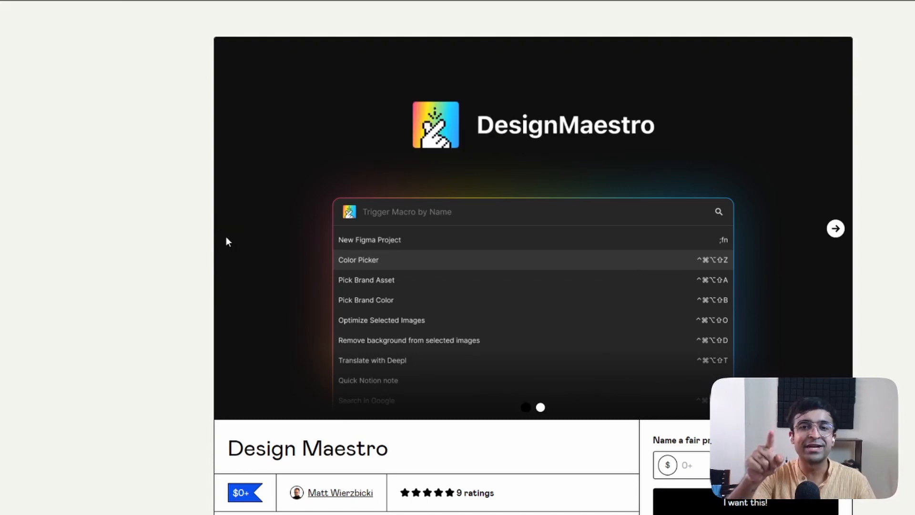
left_click(835, 228)
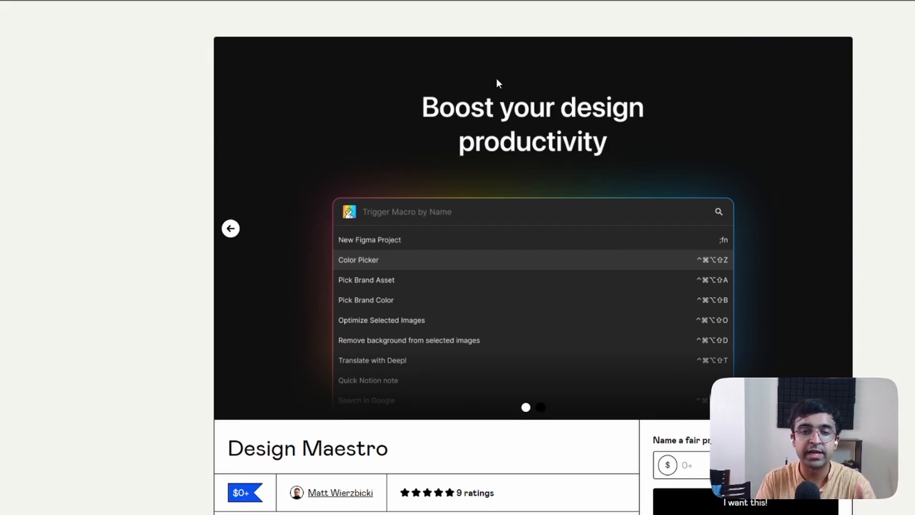
scroll("down", 3)
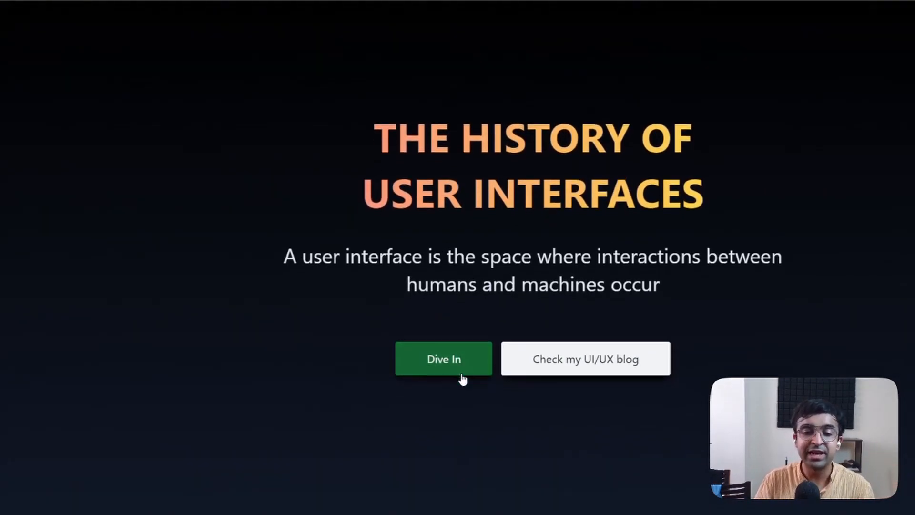
Dive into the History of UI timeline and scroll through its interface eras.
left_click(443, 358)
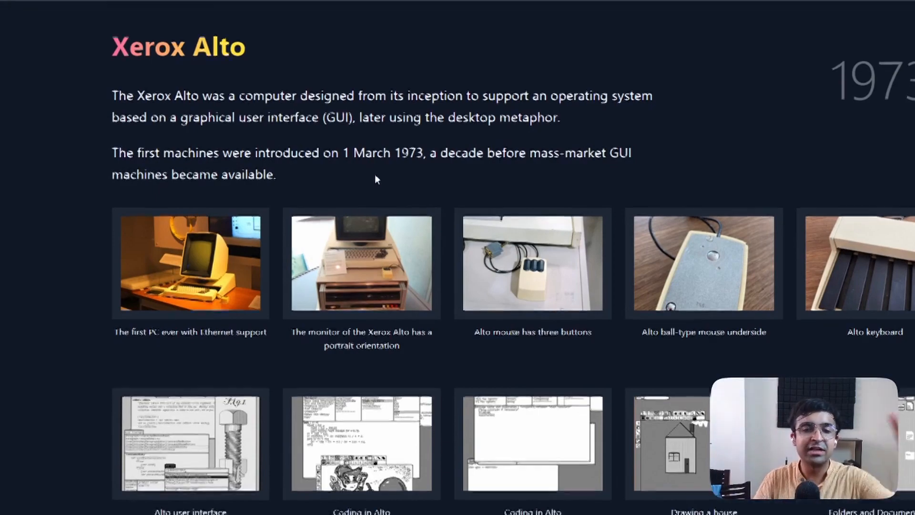
scroll("down", 3)
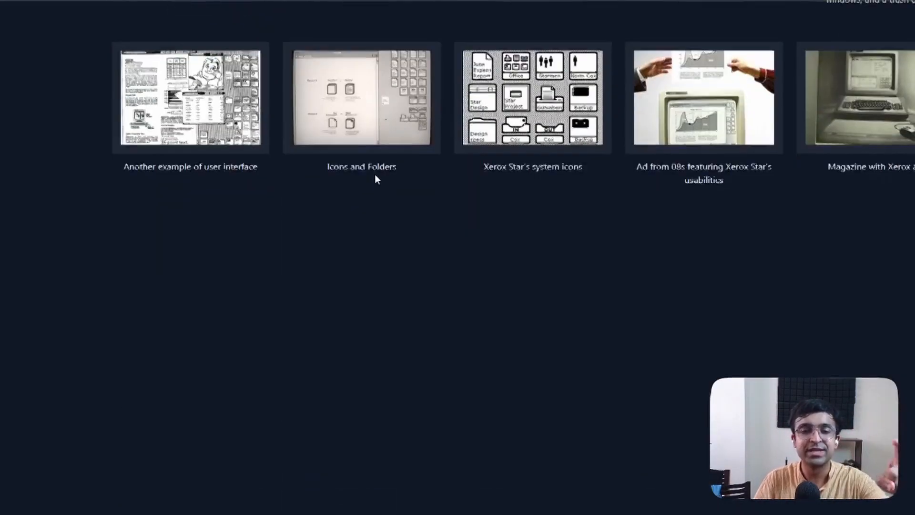
scroll("down", 3)
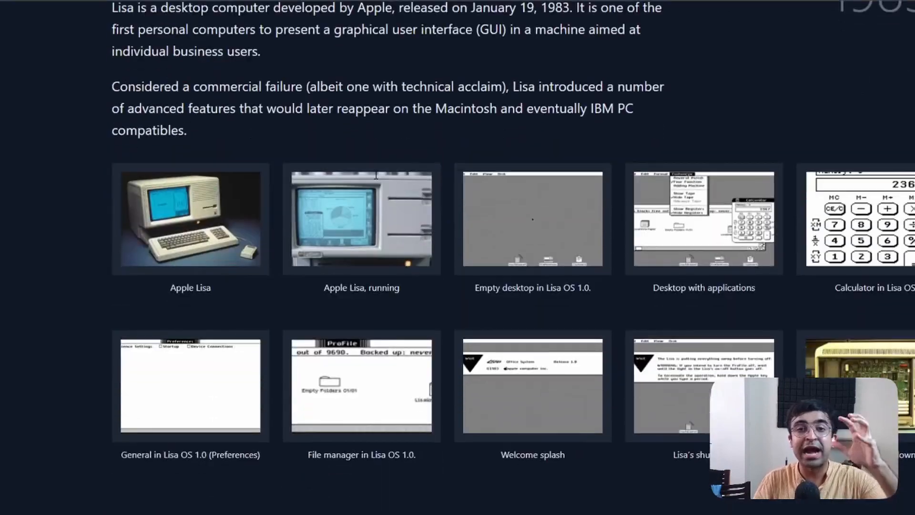
scroll("down", 3)
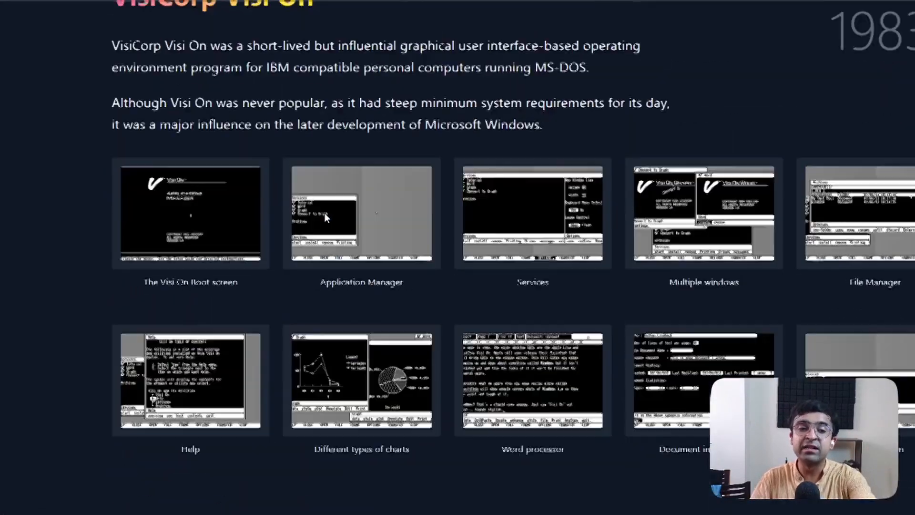
scroll("down", 3)
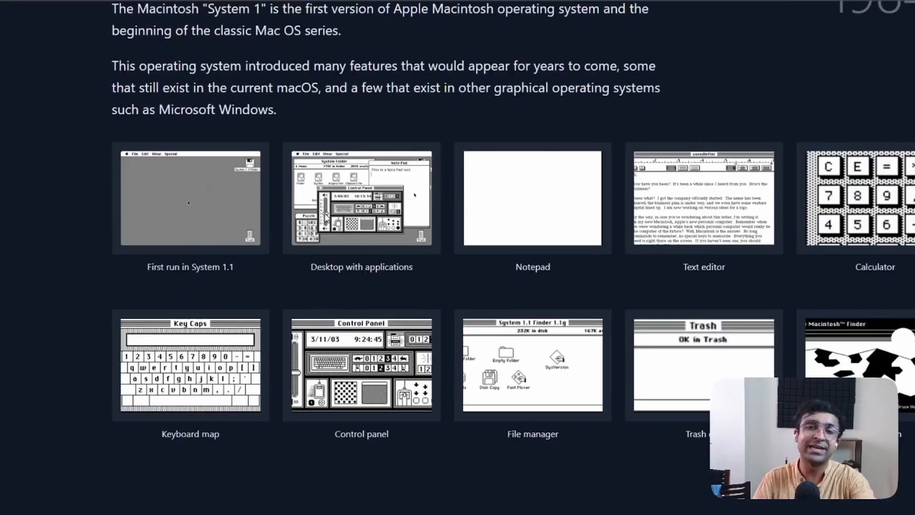
scroll("down", 3)
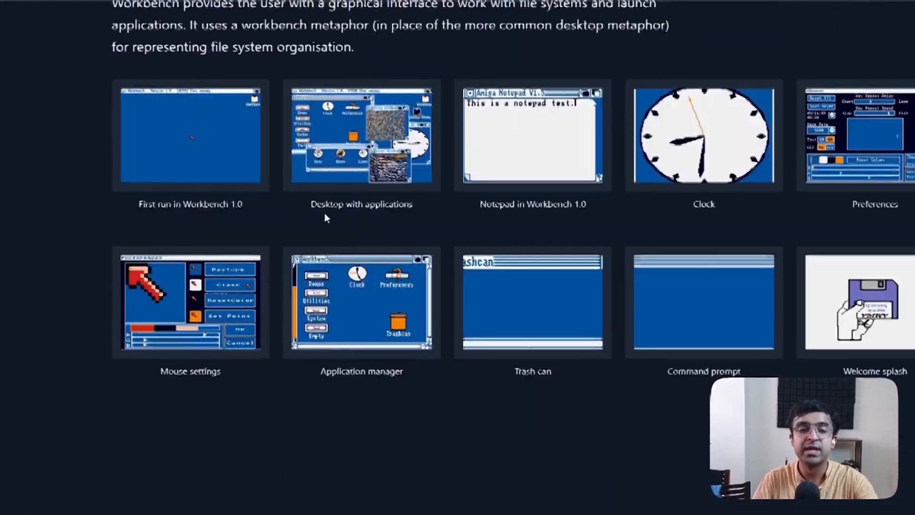
scroll("down", 3)
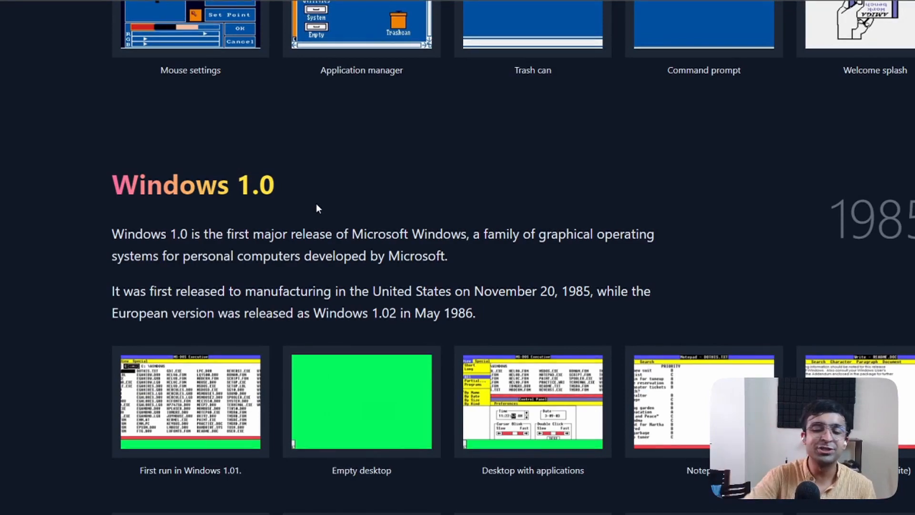
scroll("down", 3)
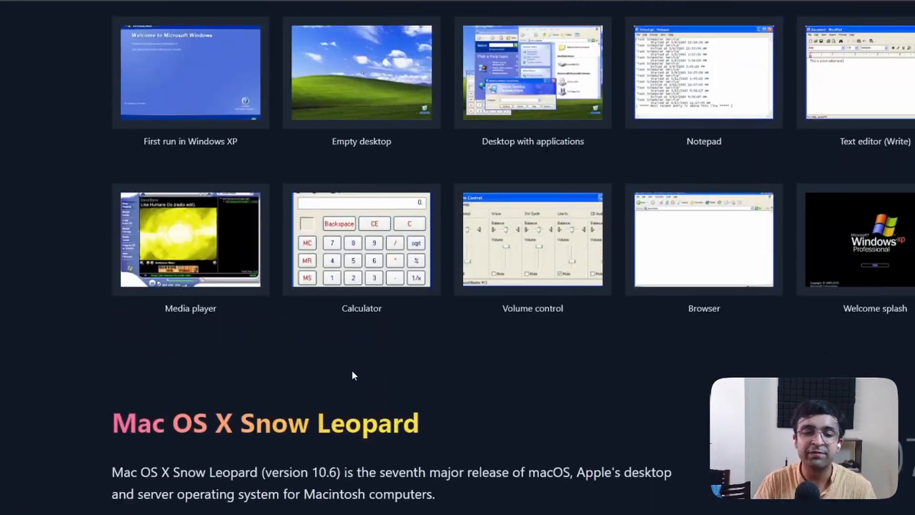
scroll("down", 3)
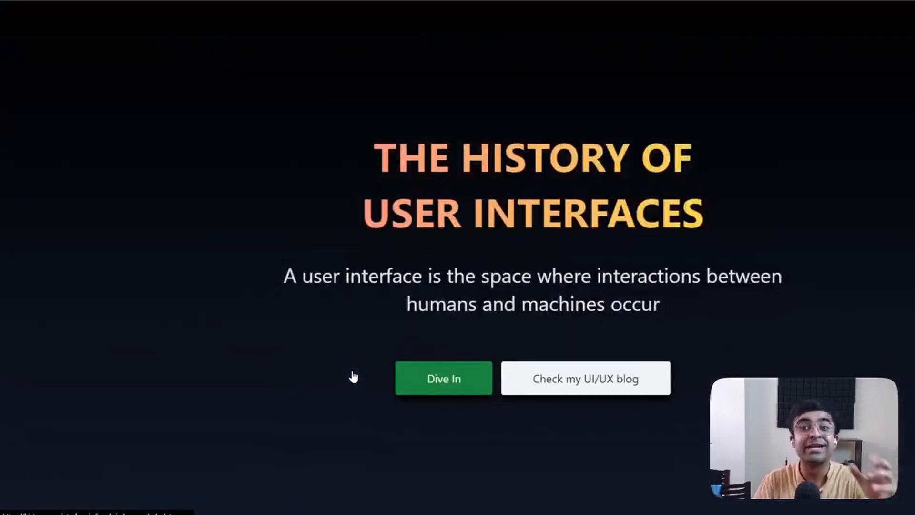
Re-enter the timeline from the home page, landing on the Amiga Workbench 1.0 section.
left_click(443, 378)
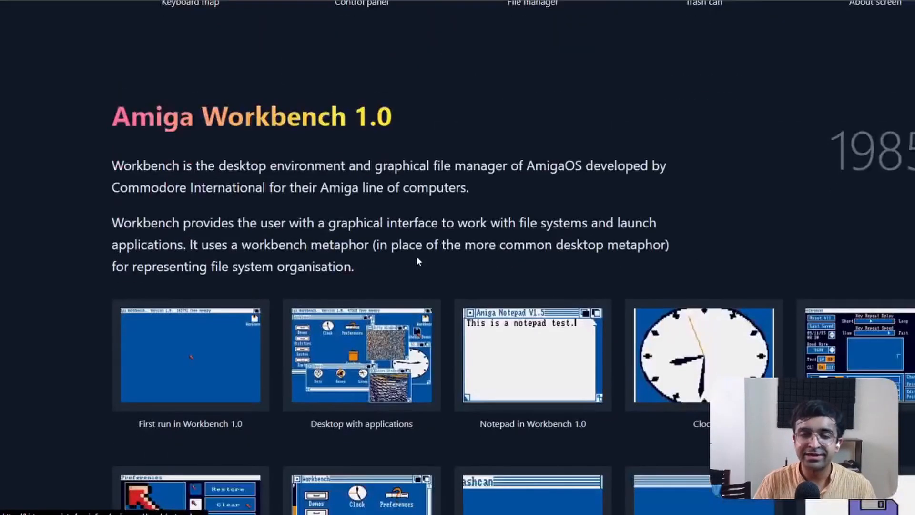
scroll("down", 3)
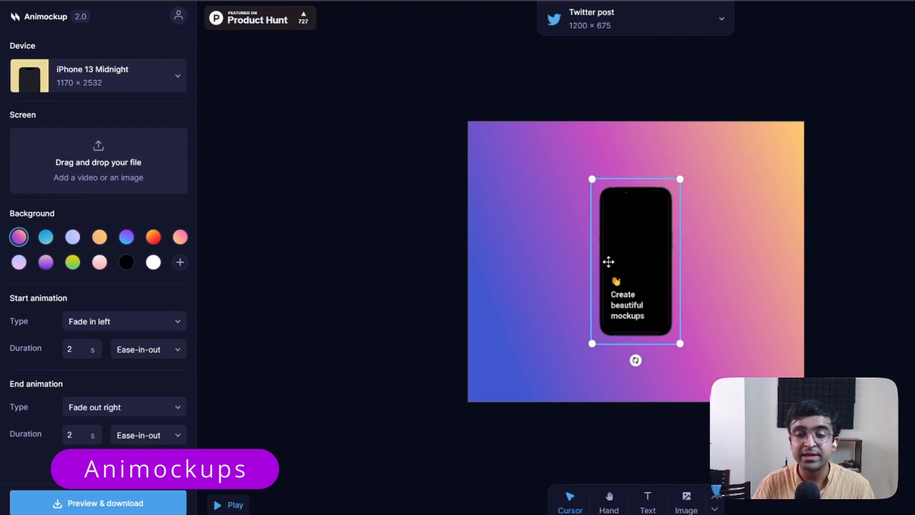
mouse_move(488, 280)
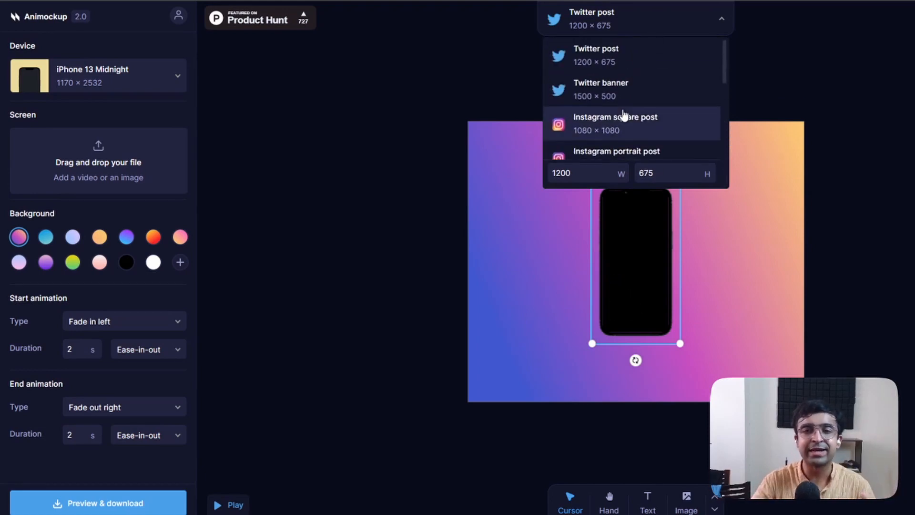
Set the canvas to a 1080 × 1080 Instagram square post with an Apple Watch Pink Citrus device.
left_click(615, 123)
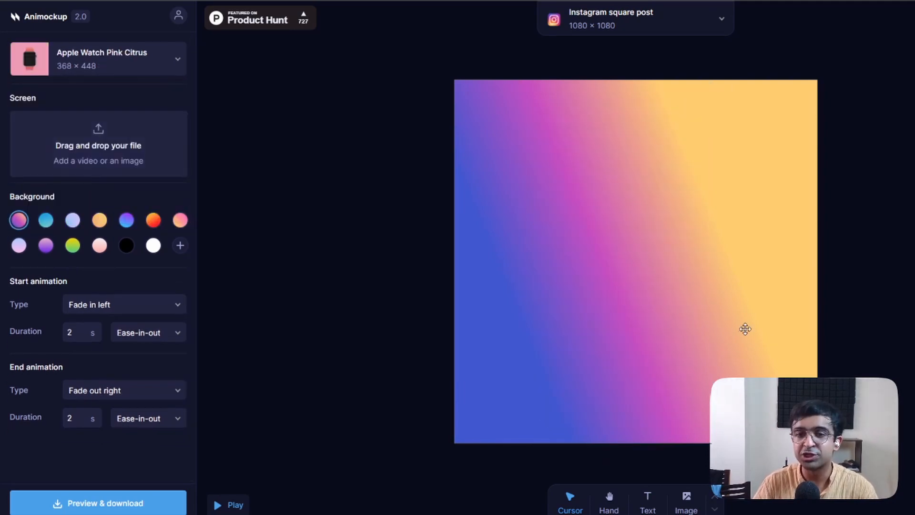
left_click(123, 304)
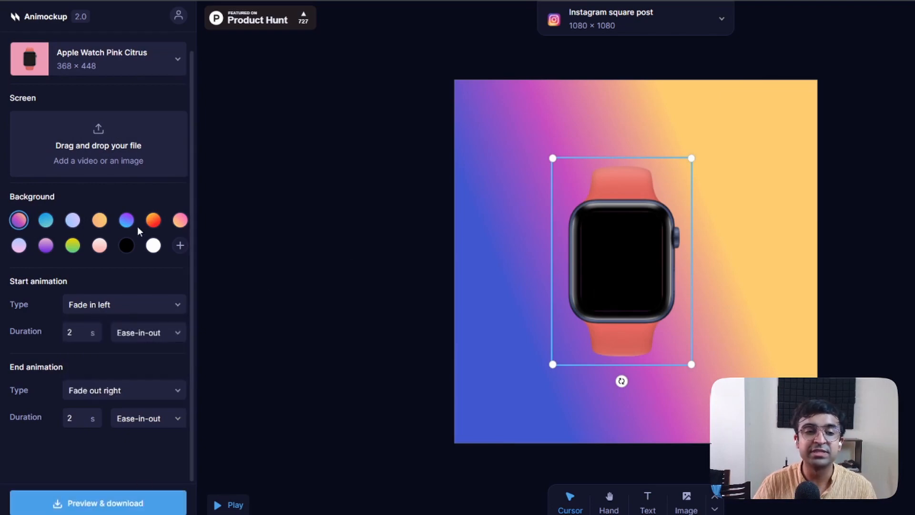
left_click(229, 506)
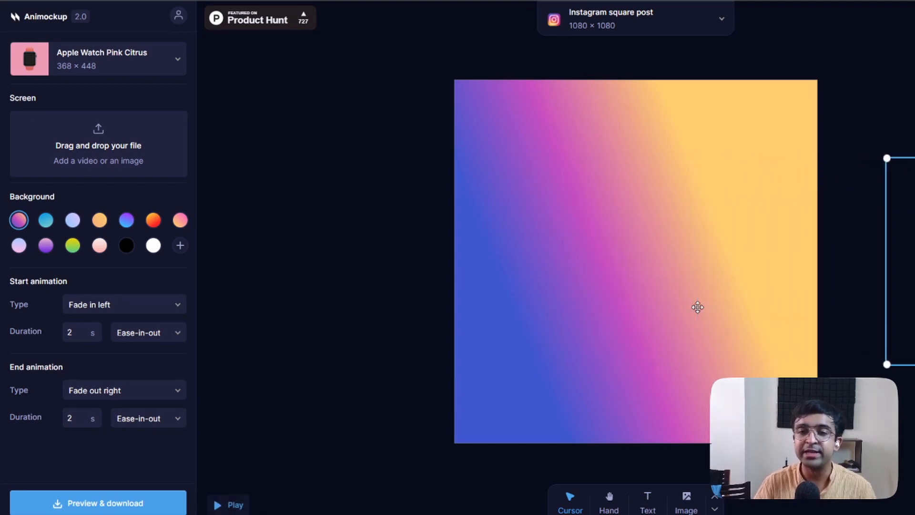
mouse_move(691, 227)
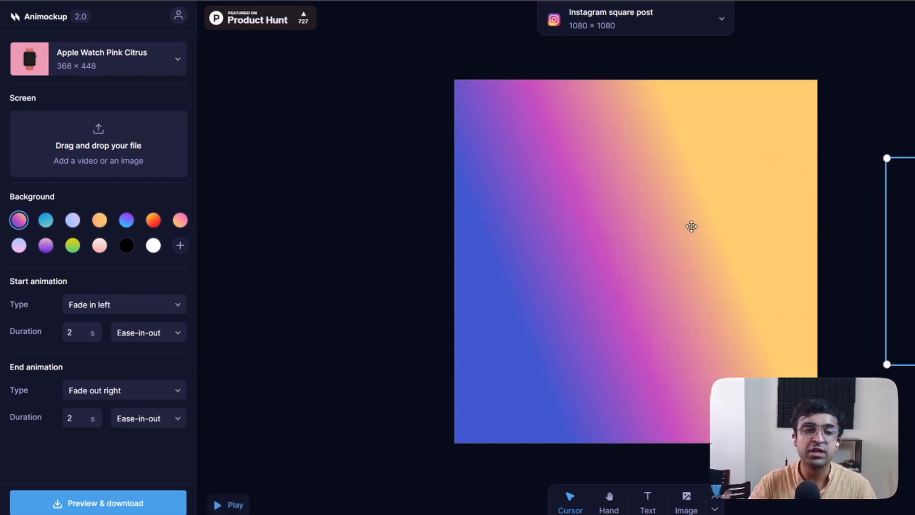
mouse_move(321, 75)
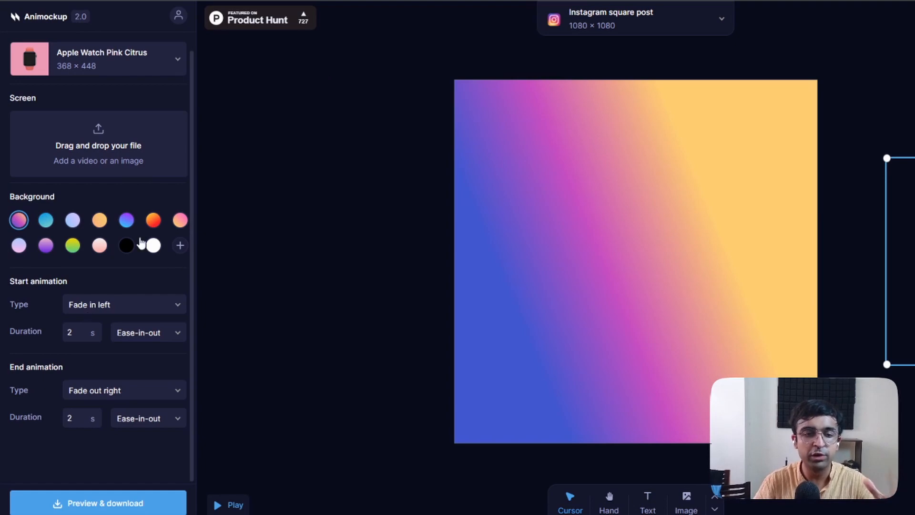
left_click(126, 220)
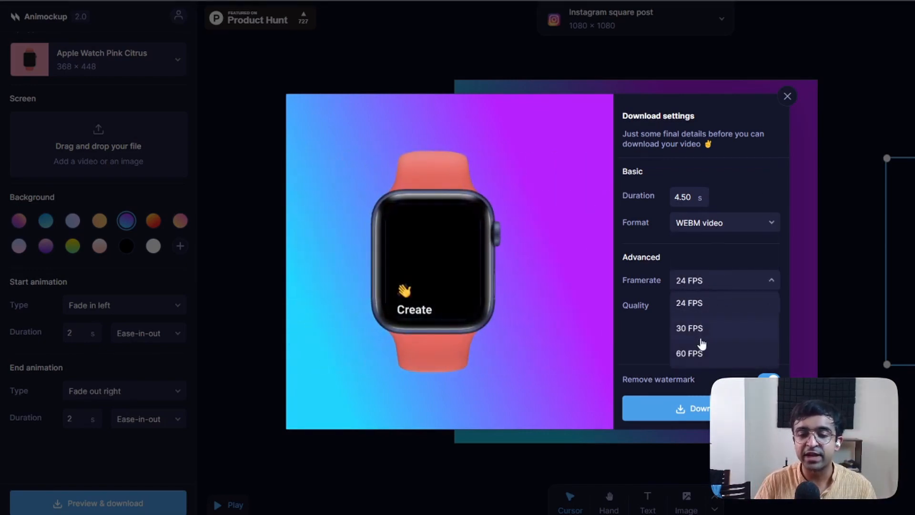
Configure the 4.50 s WEBM export at 60 FPS and 360p quality and start the download.
left_click(690, 353)
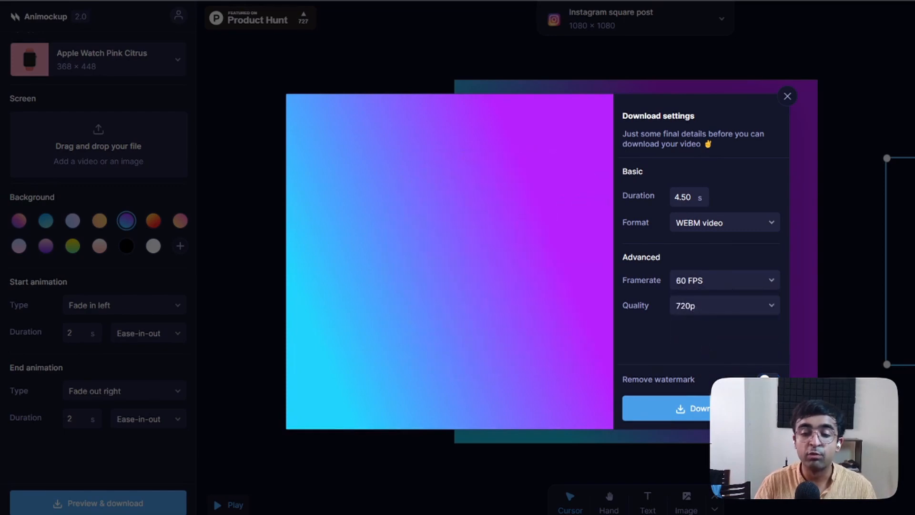
left_click(724, 305)
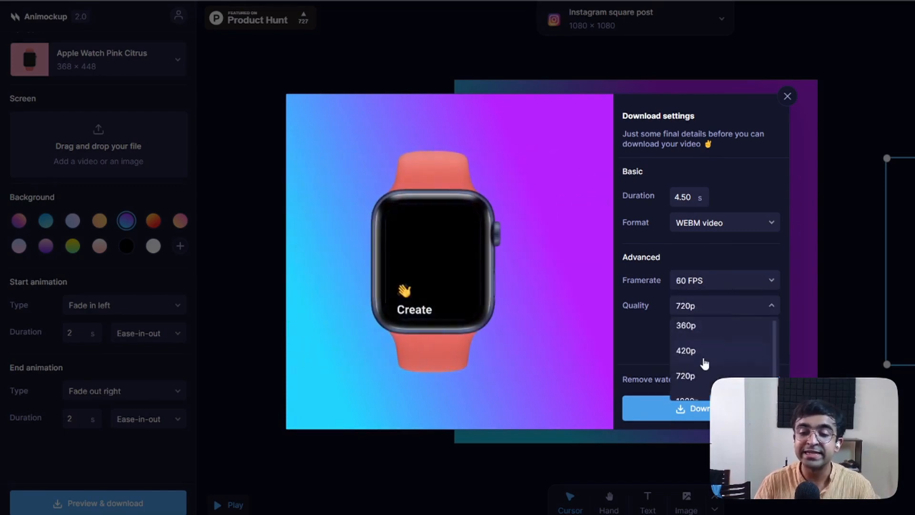
left_click(686, 325)
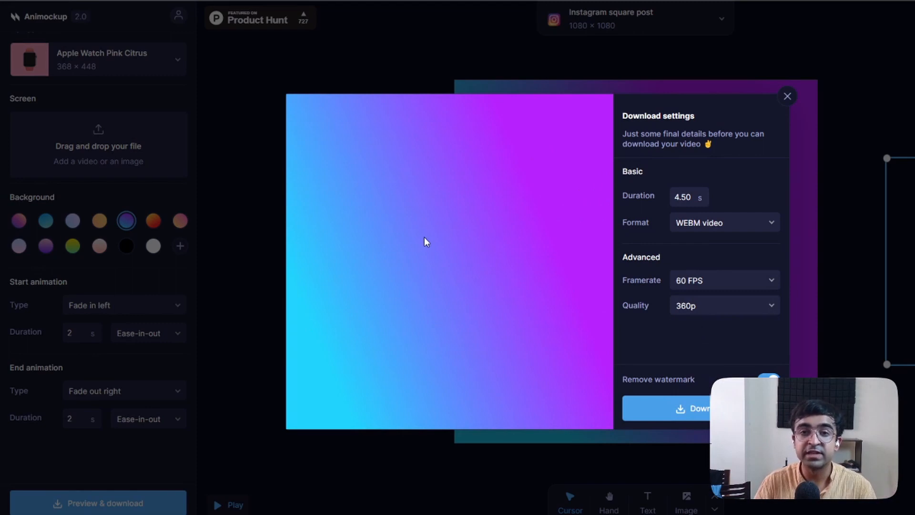
left_click(689, 409)
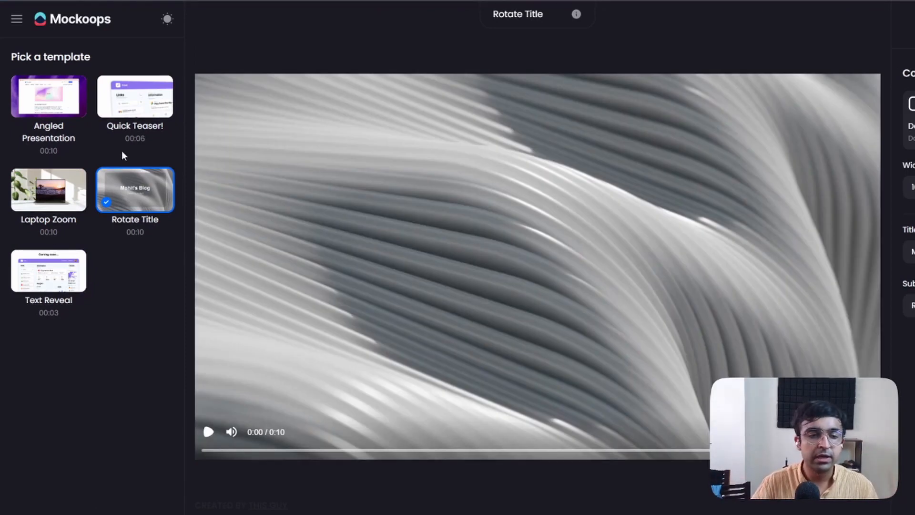
Preview the Laptop Zoom template, pause it, then load the Quick Teaser! template.
left_click(49, 190)
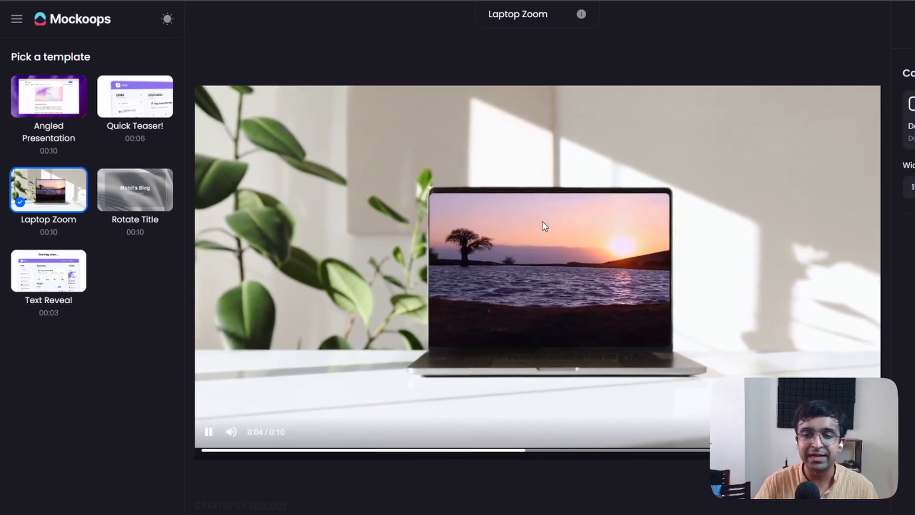
left_click(208, 431)
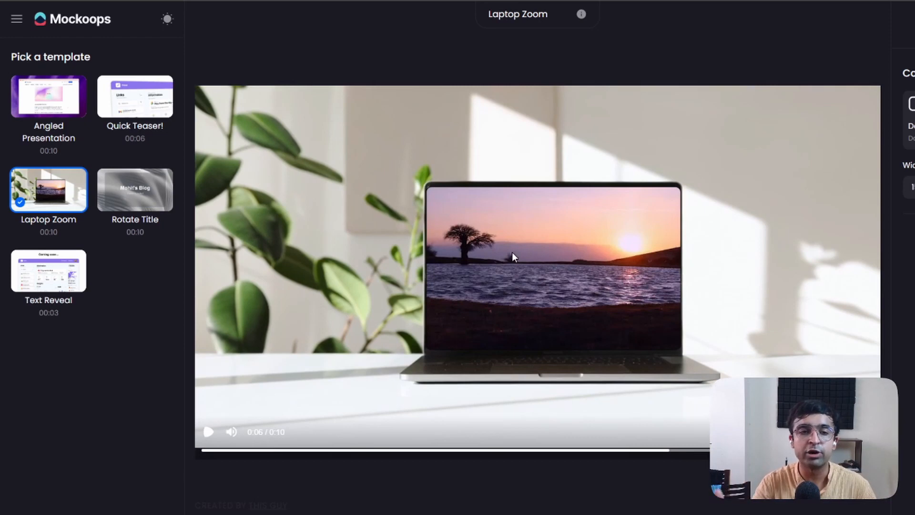
mouse_move(108, 120)
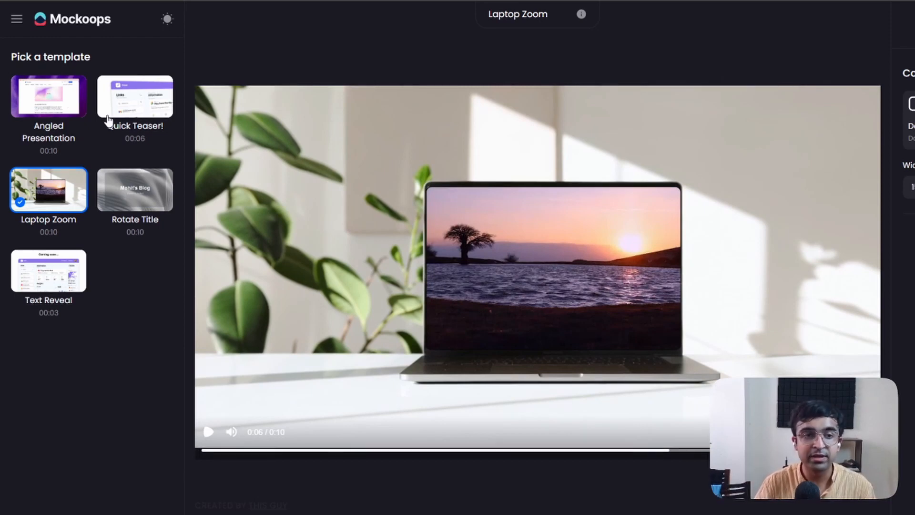
left_click(134, 96)
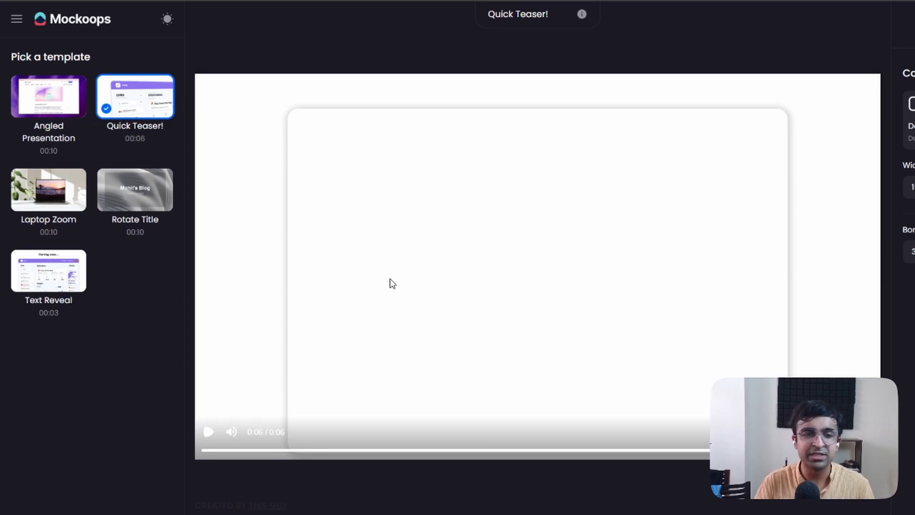
mouse_move(642, 345)
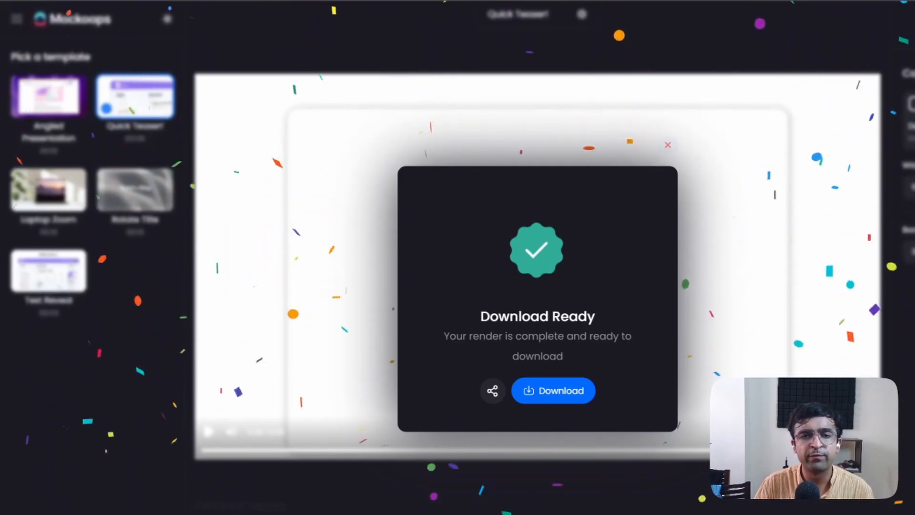
Dismiss the Download Ready notice once the Quick Teaser! render finishes.
left_click(667, 145)
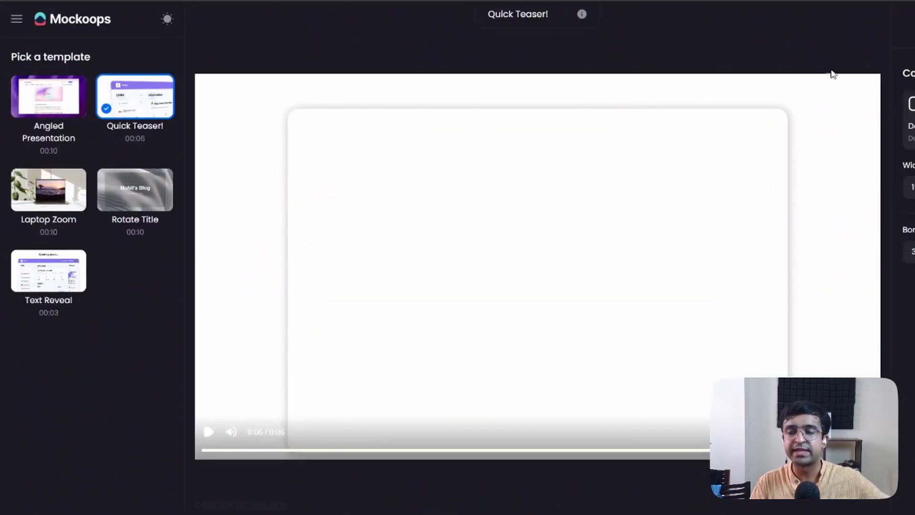
mouse_move(670, 245)
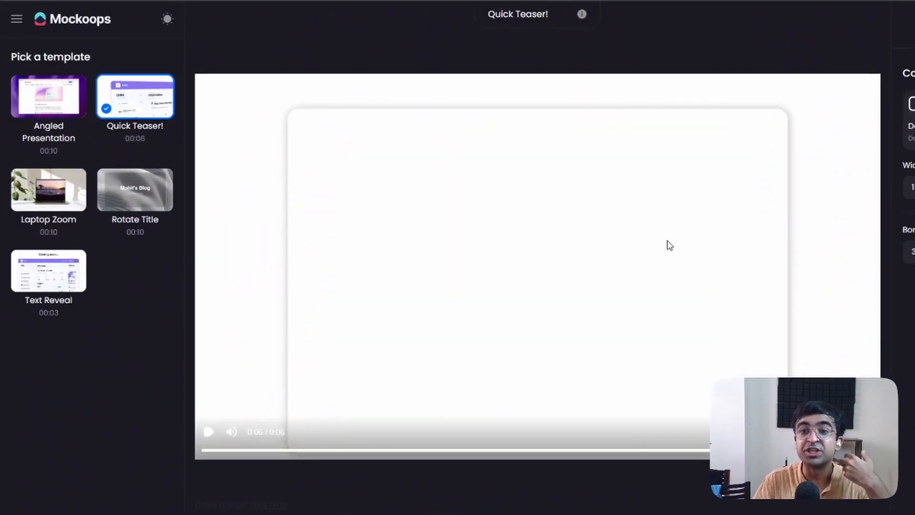